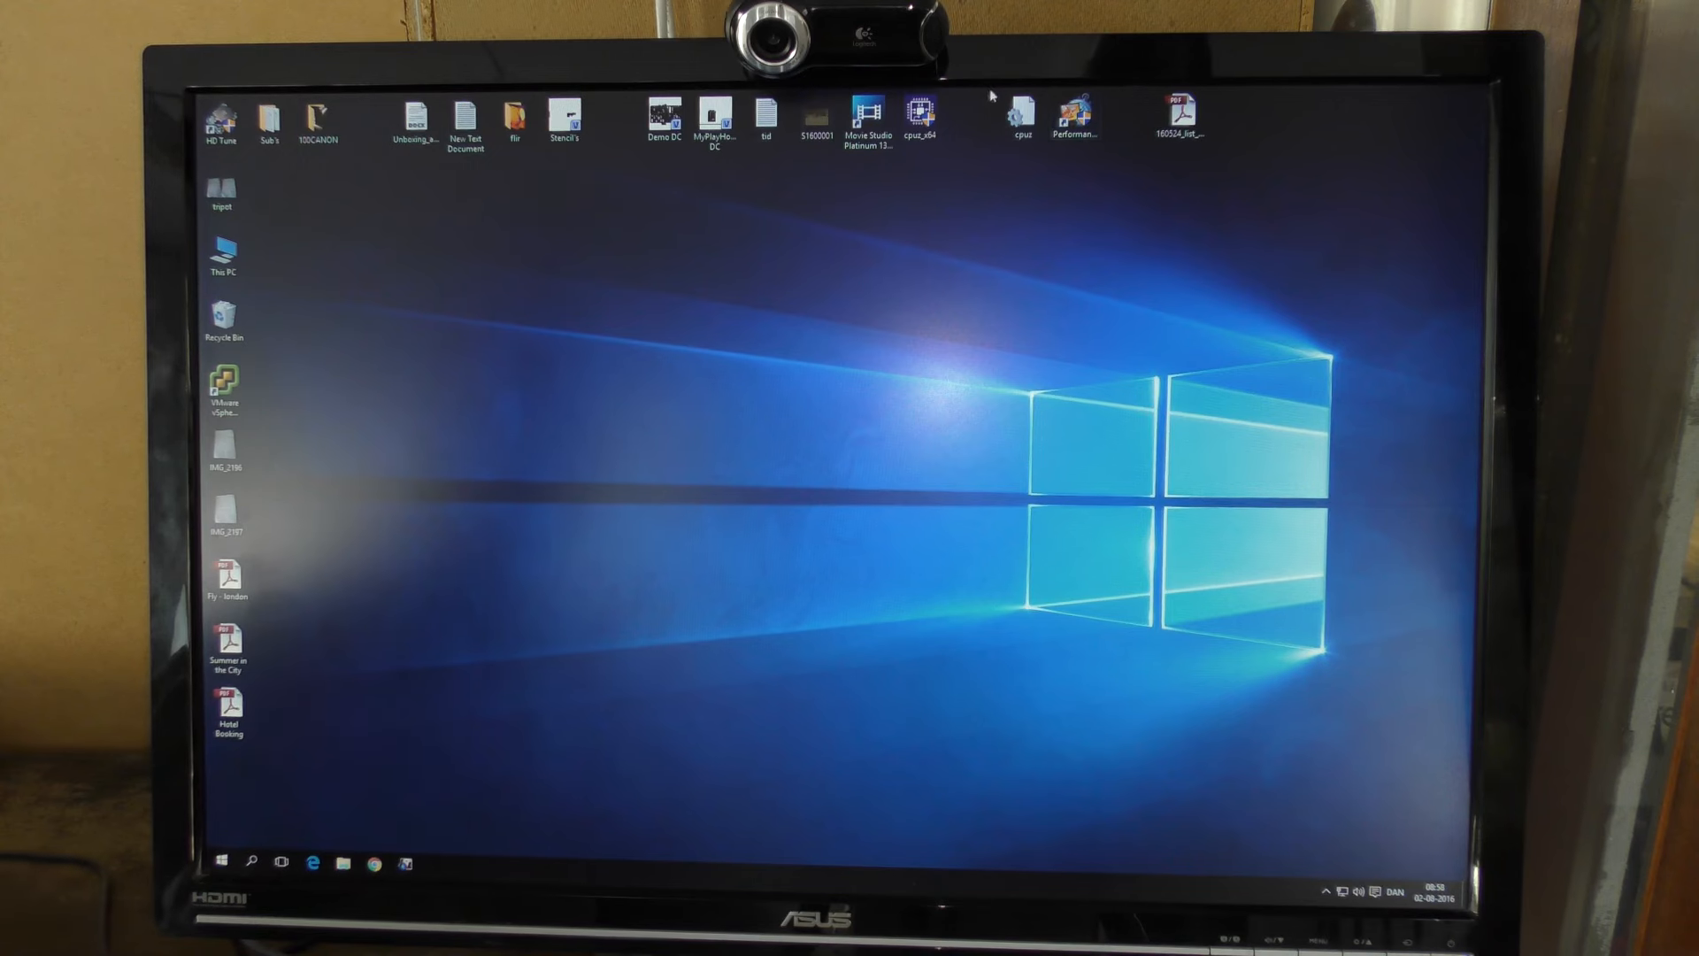
# Launch PerformanceTest 8.0 from its desktop icon and view the Windows system details
pyautogui.doubleClick(1075, 112)
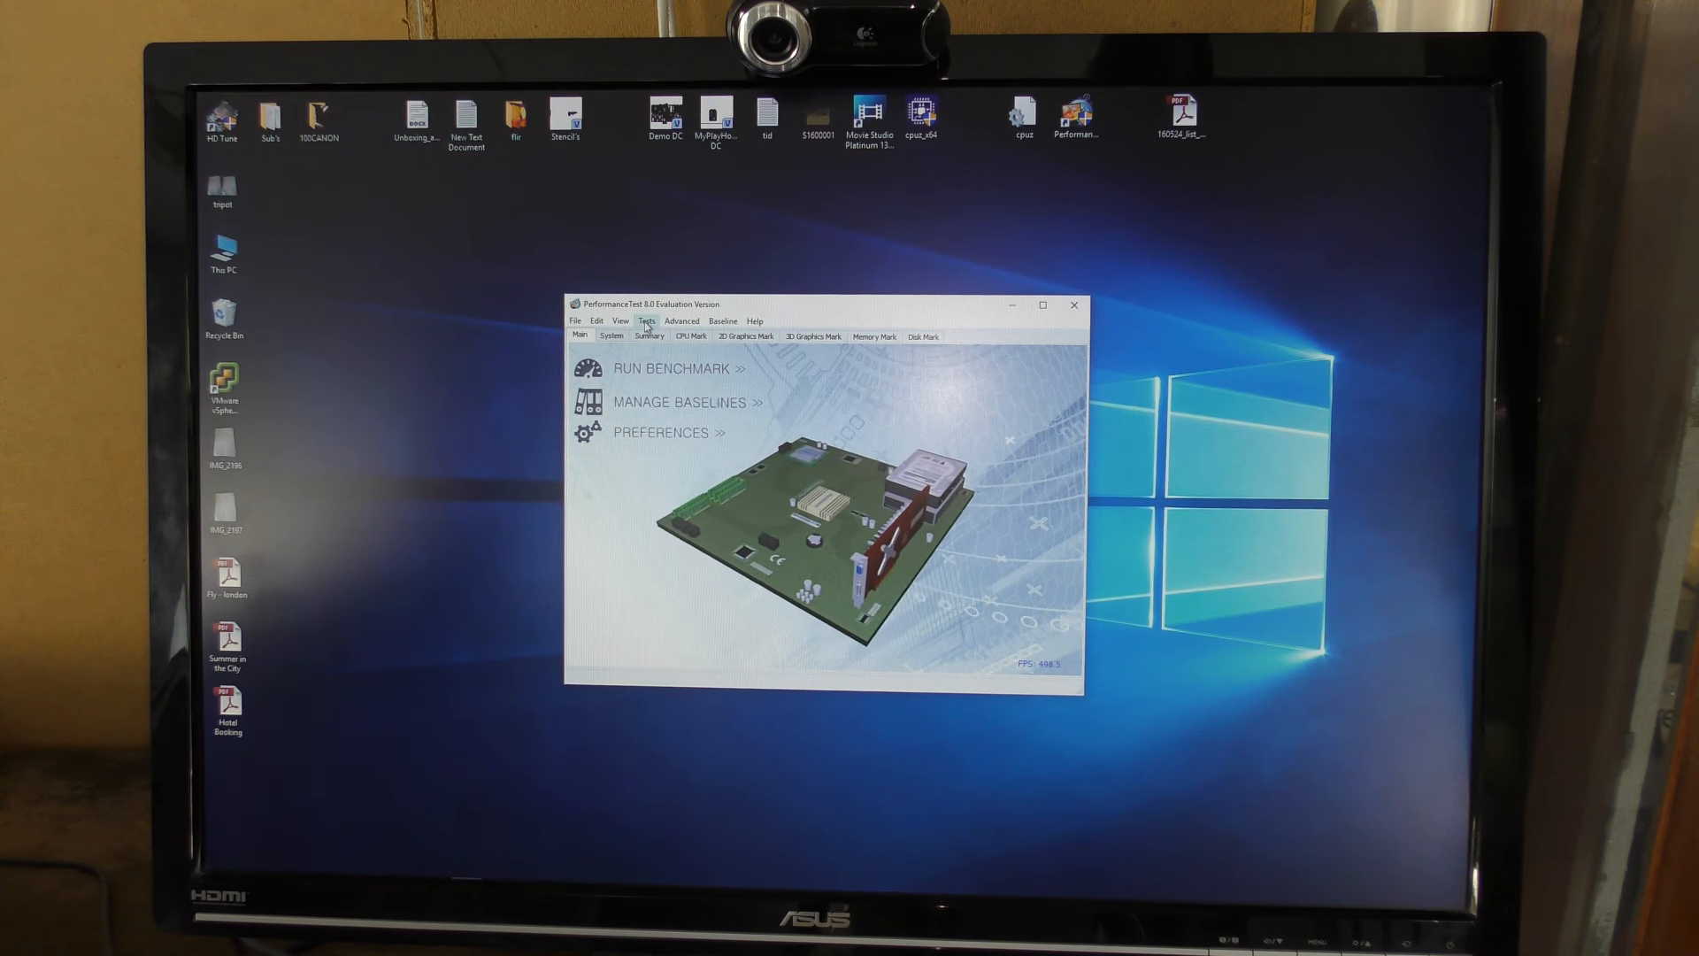
pyautogui.click(646, 320)
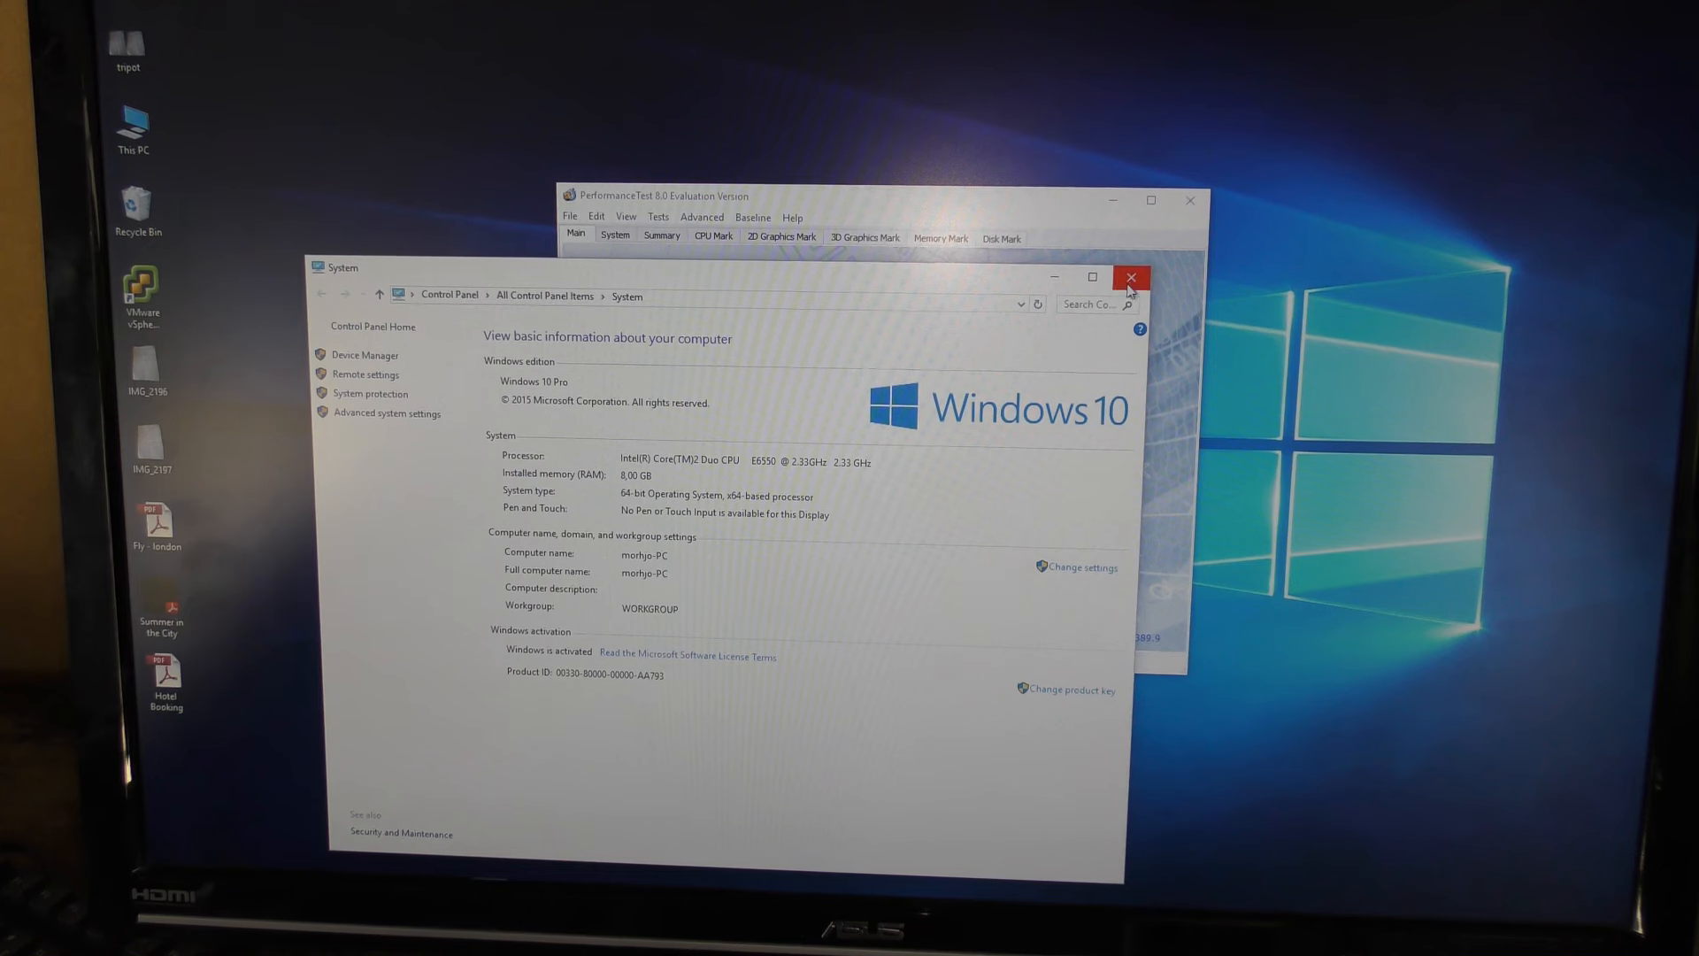
pyautogui.moveTo(1130, 280)
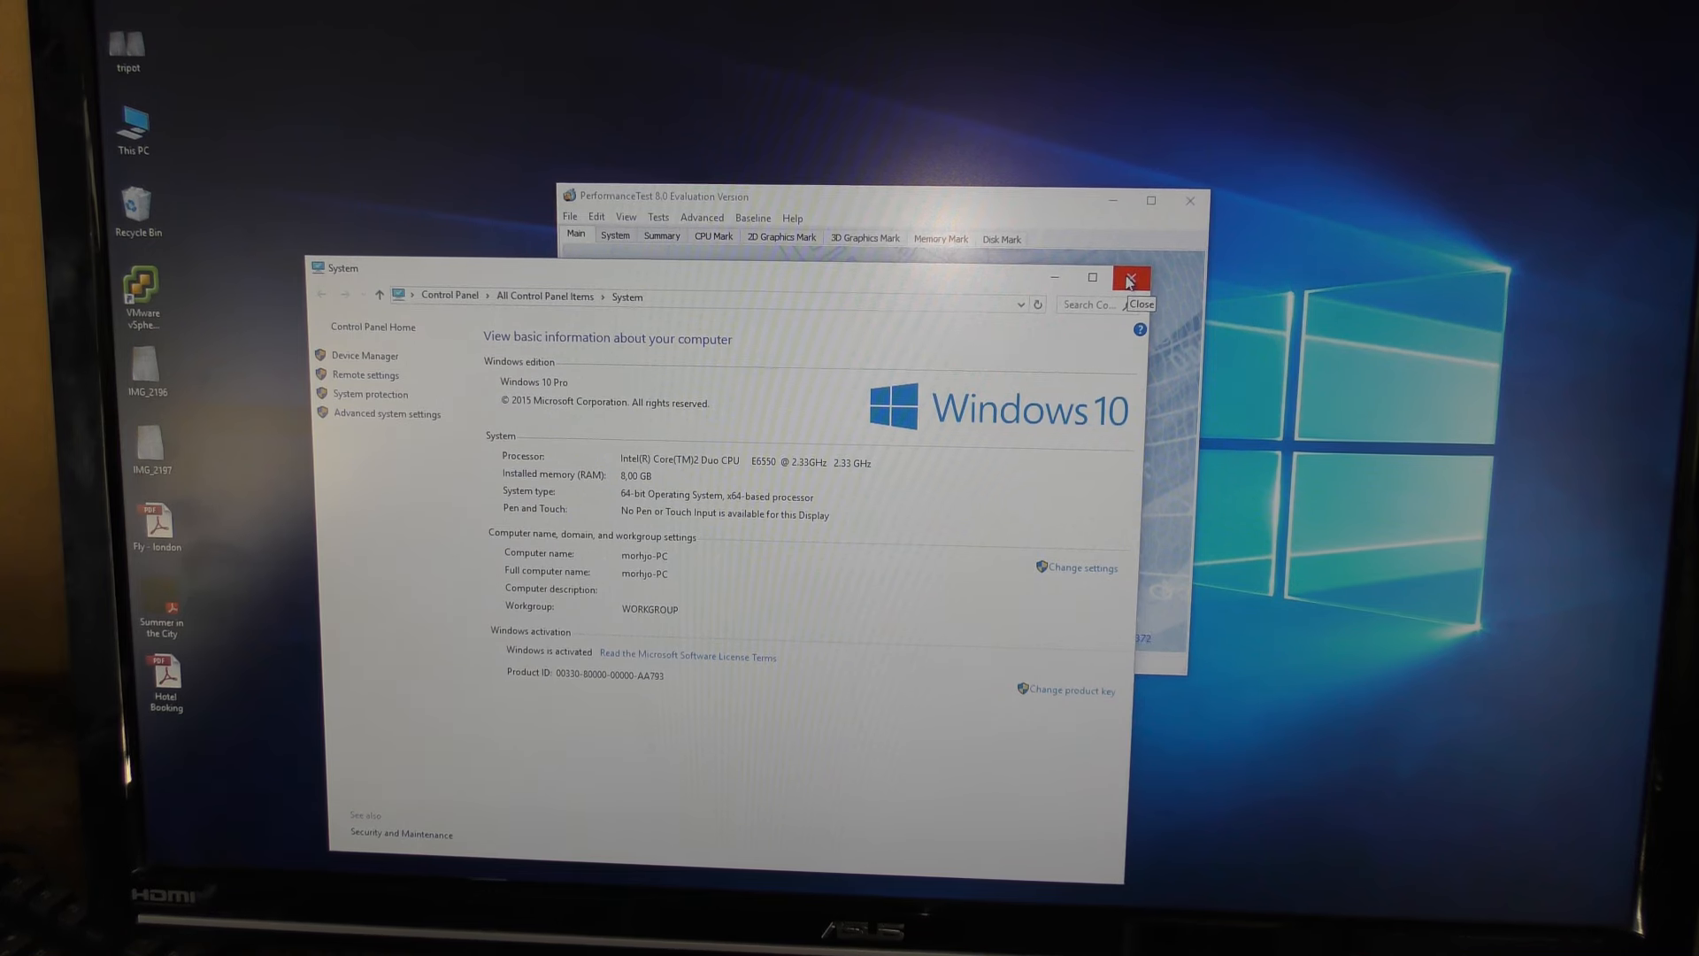
# Close the Control Panel System window showing the Core 2 Duo E6550 and 8 GB RAM
pyautogui.click(1129, 278)
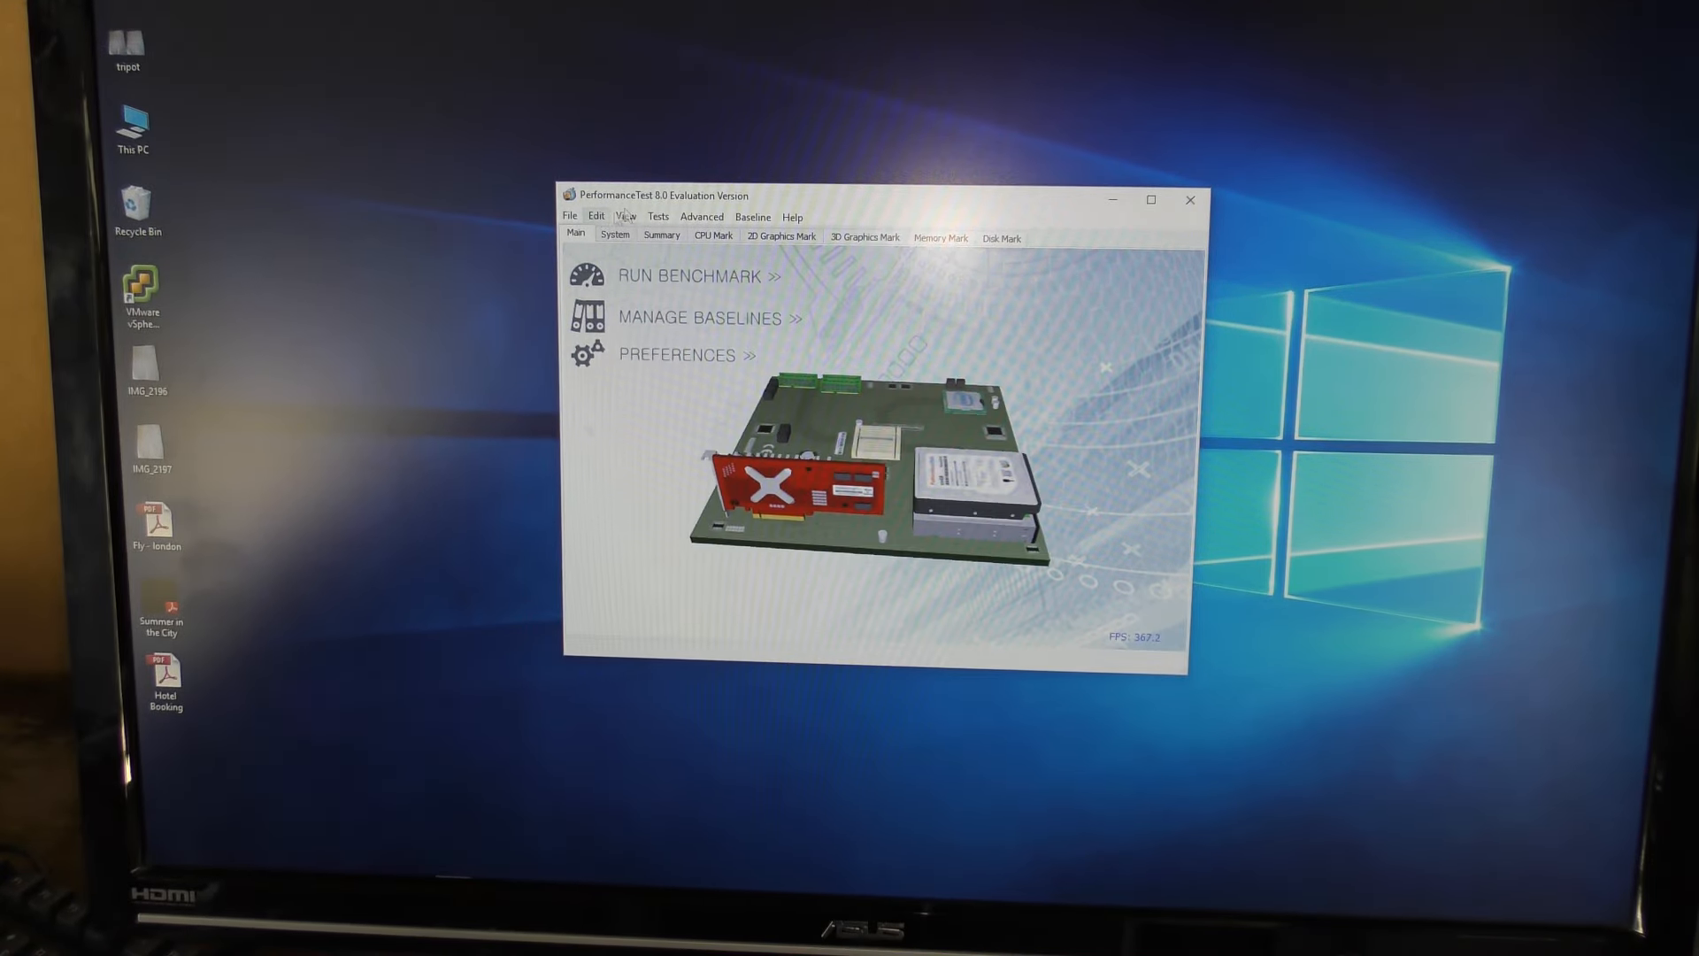
# Run all CPU tests from the Tests menu to get CPU Mark results for the E6550
pyautogui.click(657, 216)
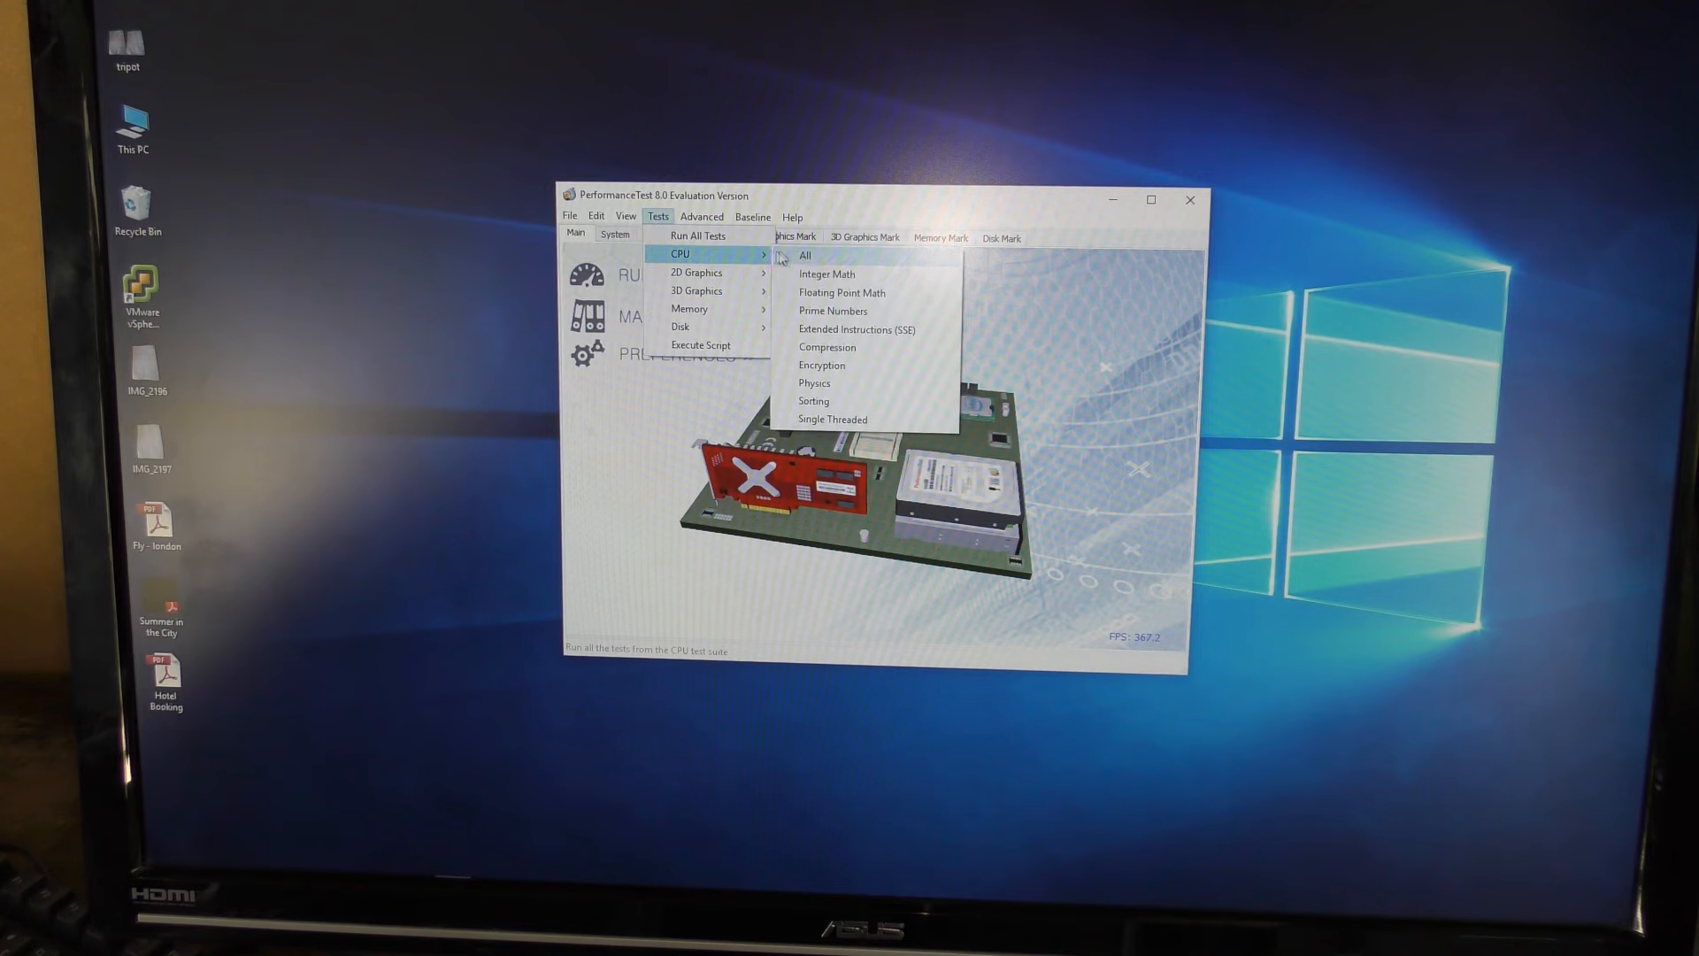
pyautogui.click(806, 254)
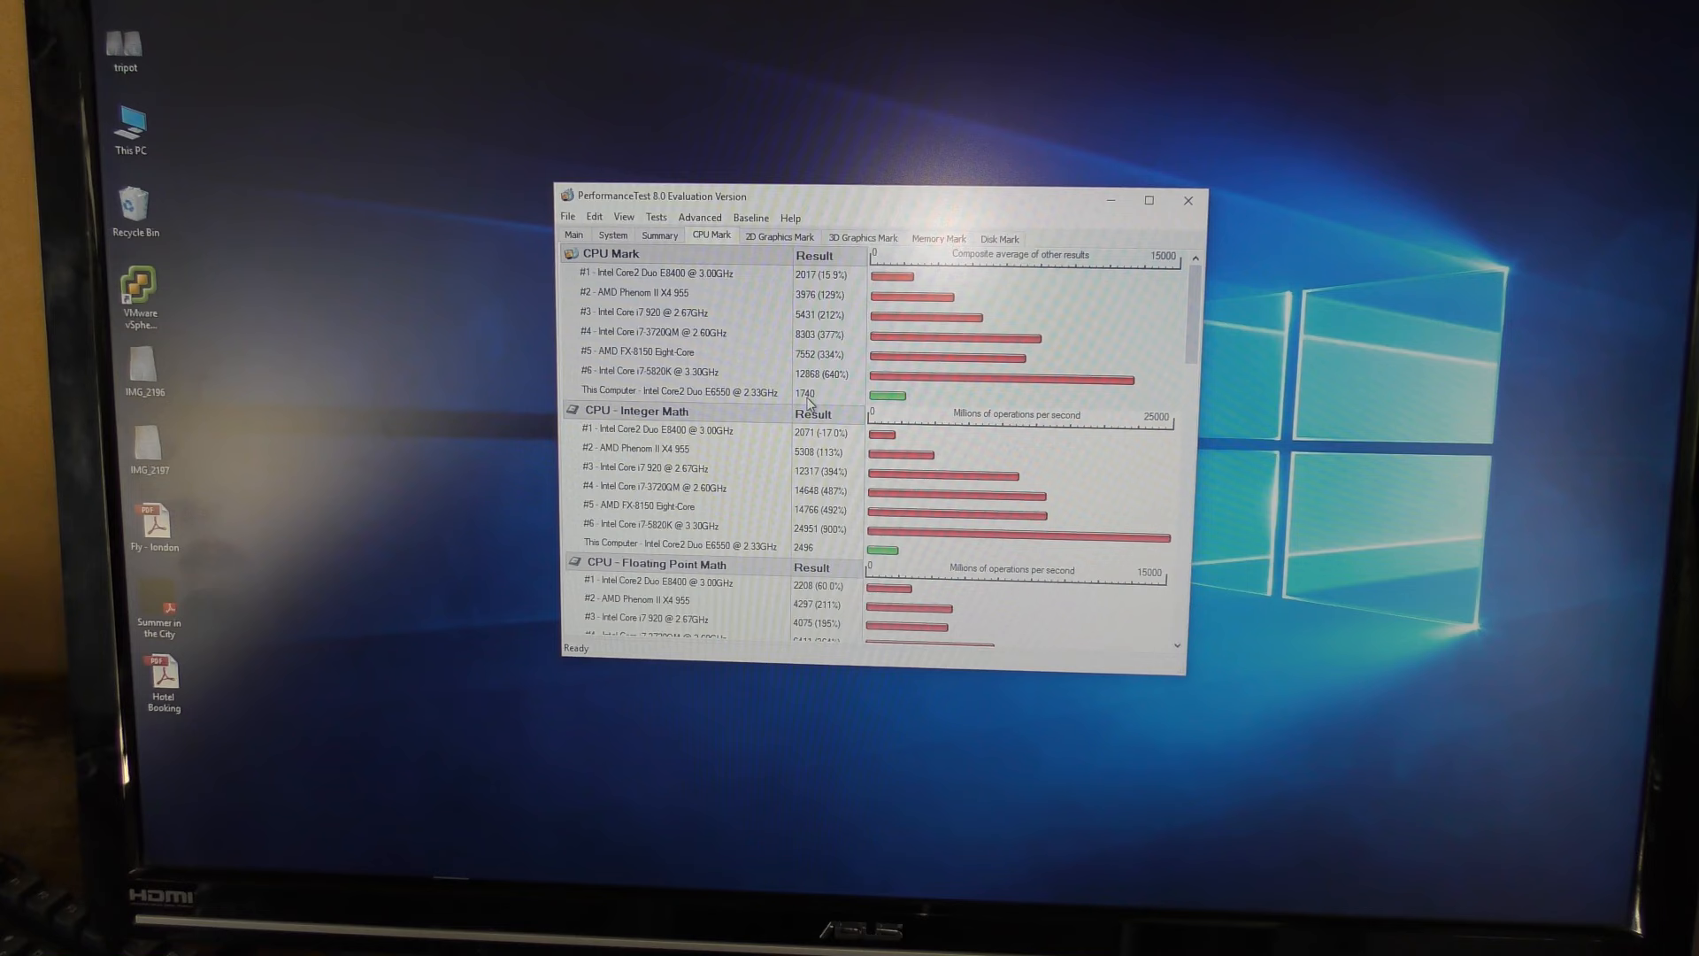
pyautogui.moveTo(904, 401)
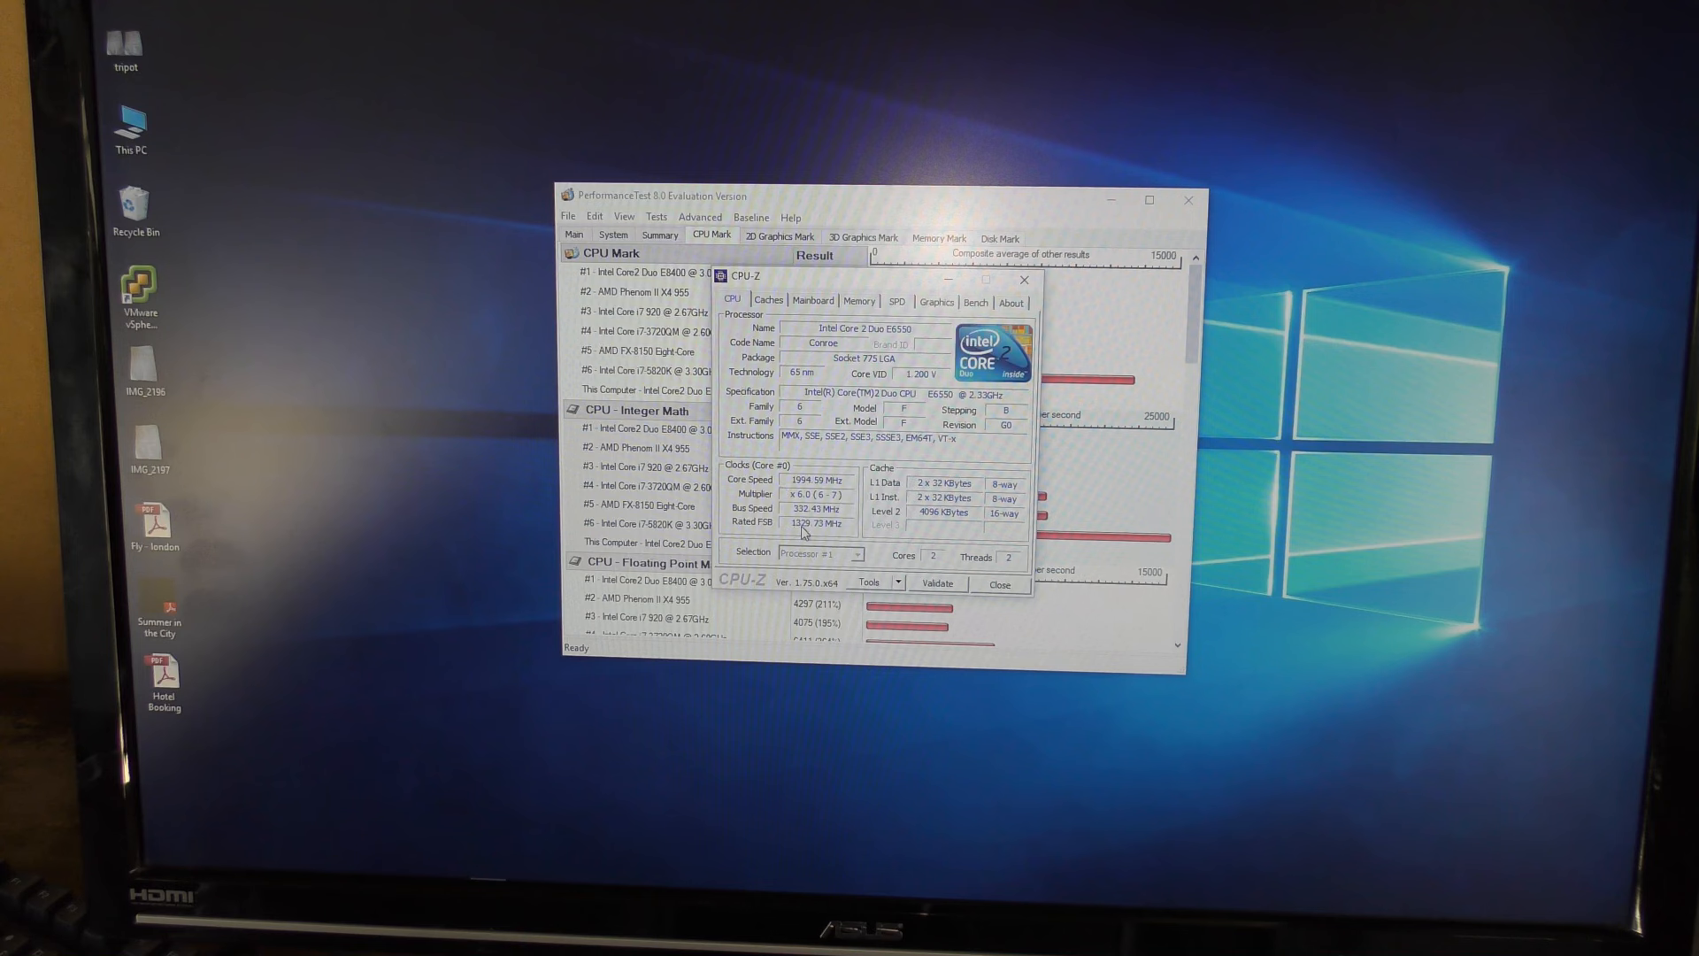
pyautogui.moveTo(822, 530)
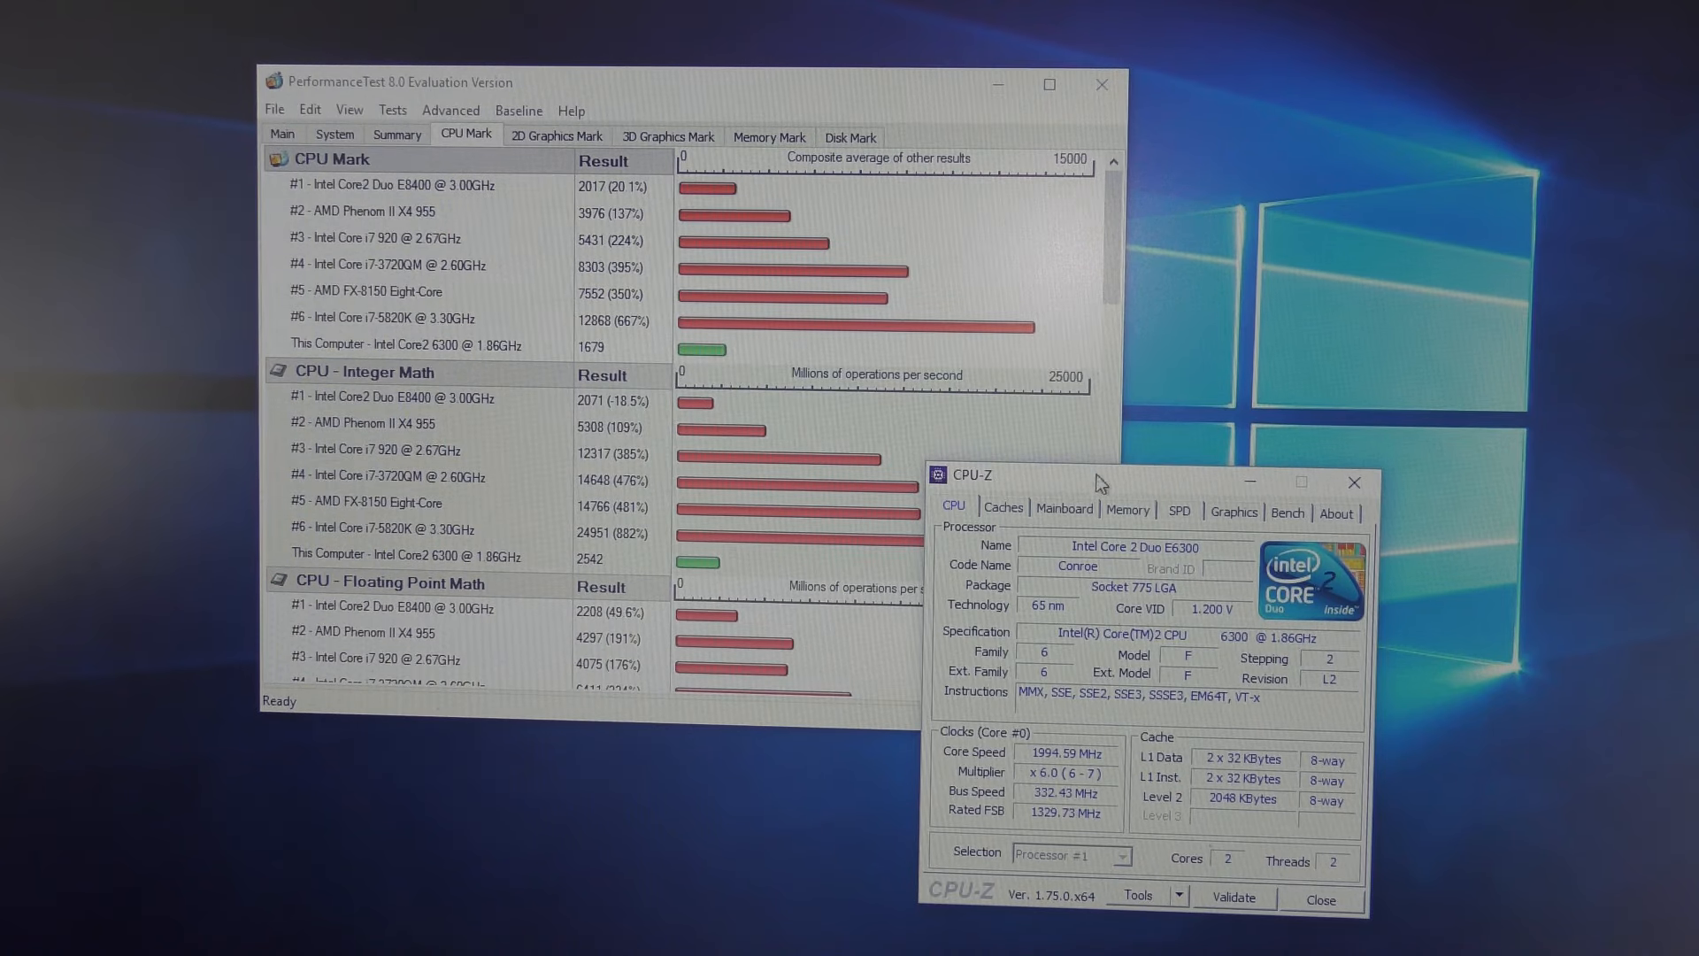
pyautogui.moveTo(1192, 558)
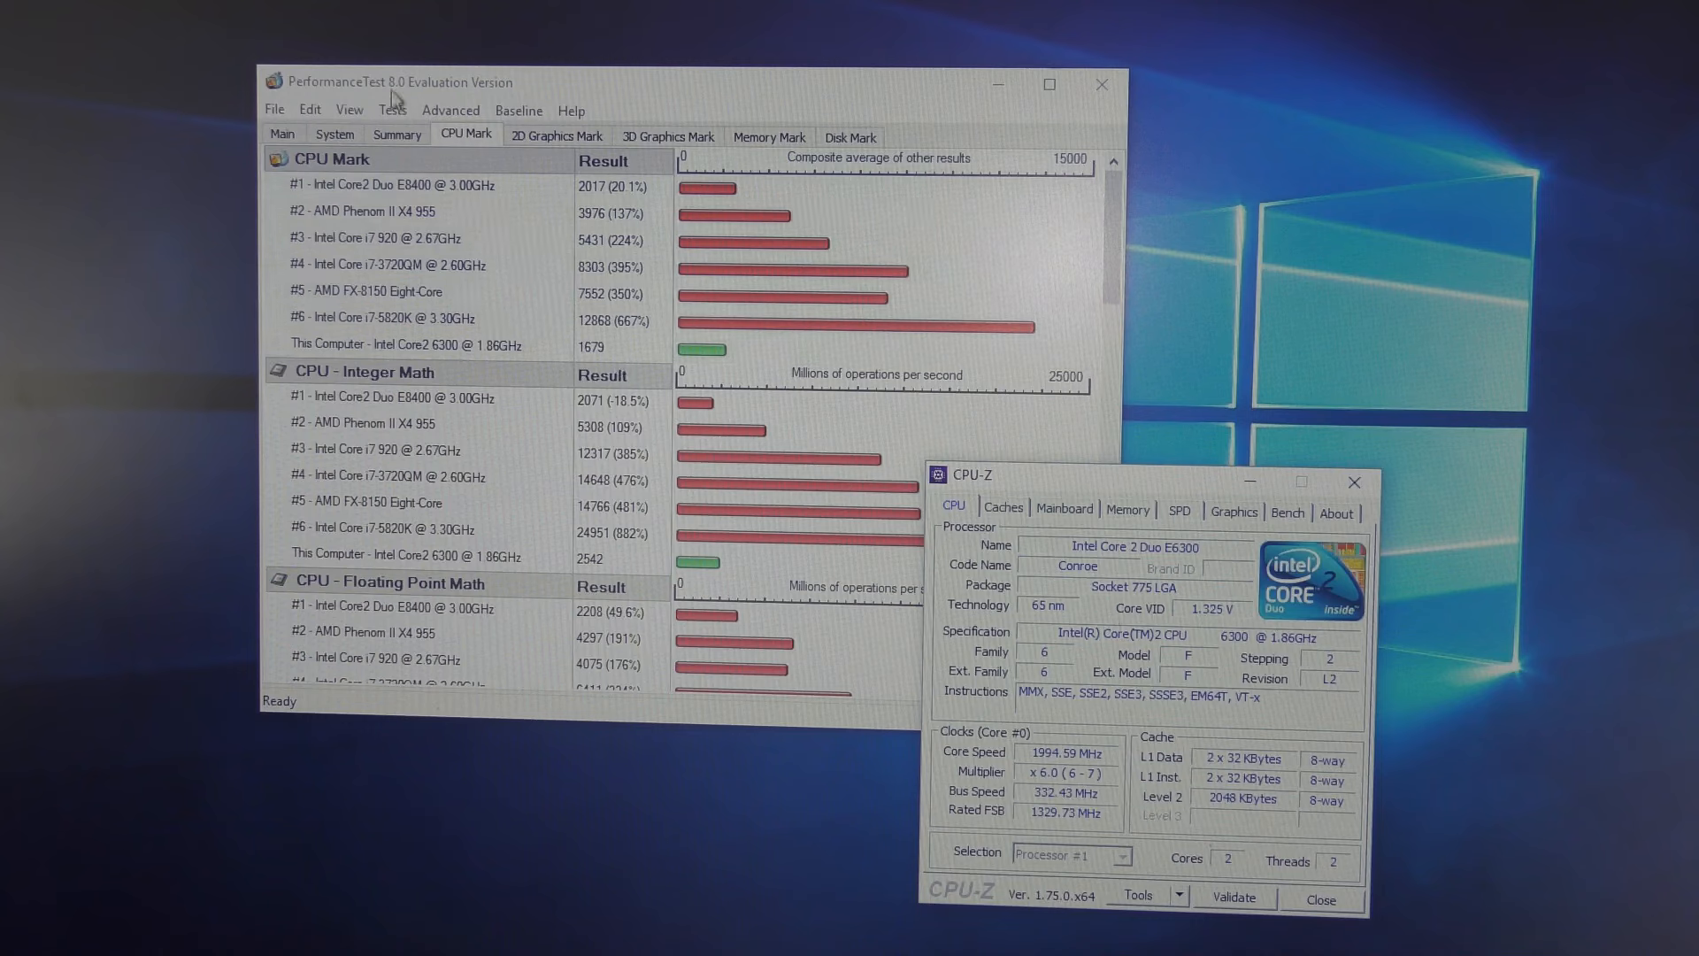
# Rerun the full CPU test suite via Tests > CPU > All
pyautogui.click(393, 110)
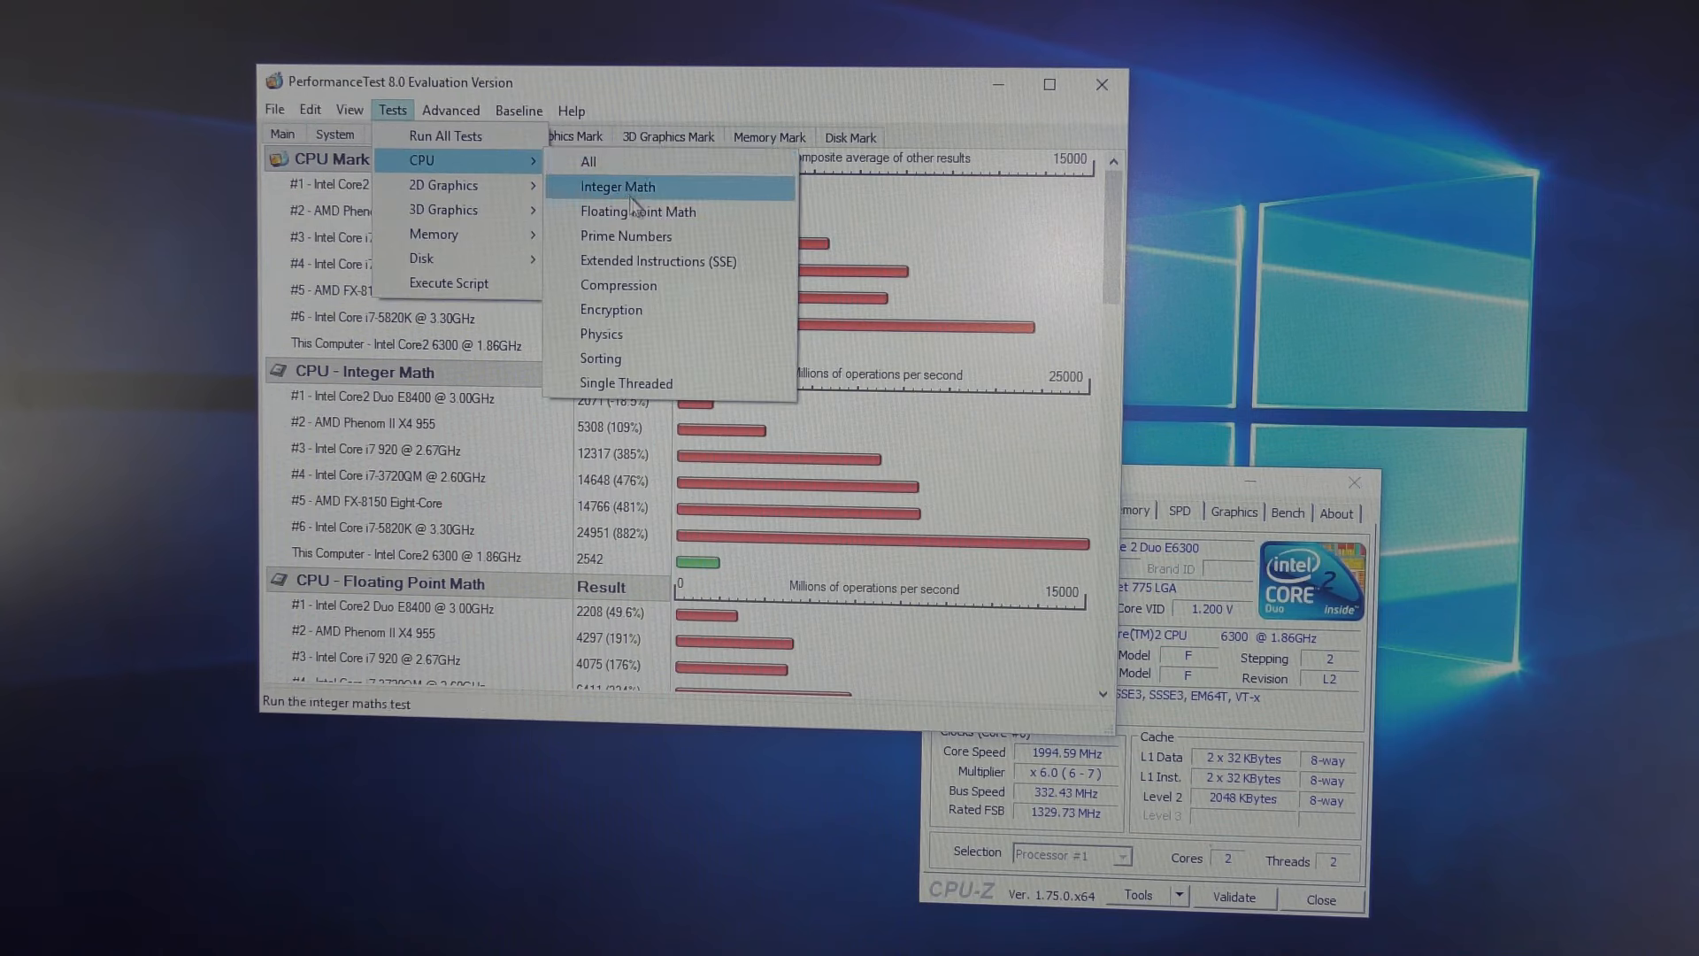
pyautogui.moveTo(614, 168)
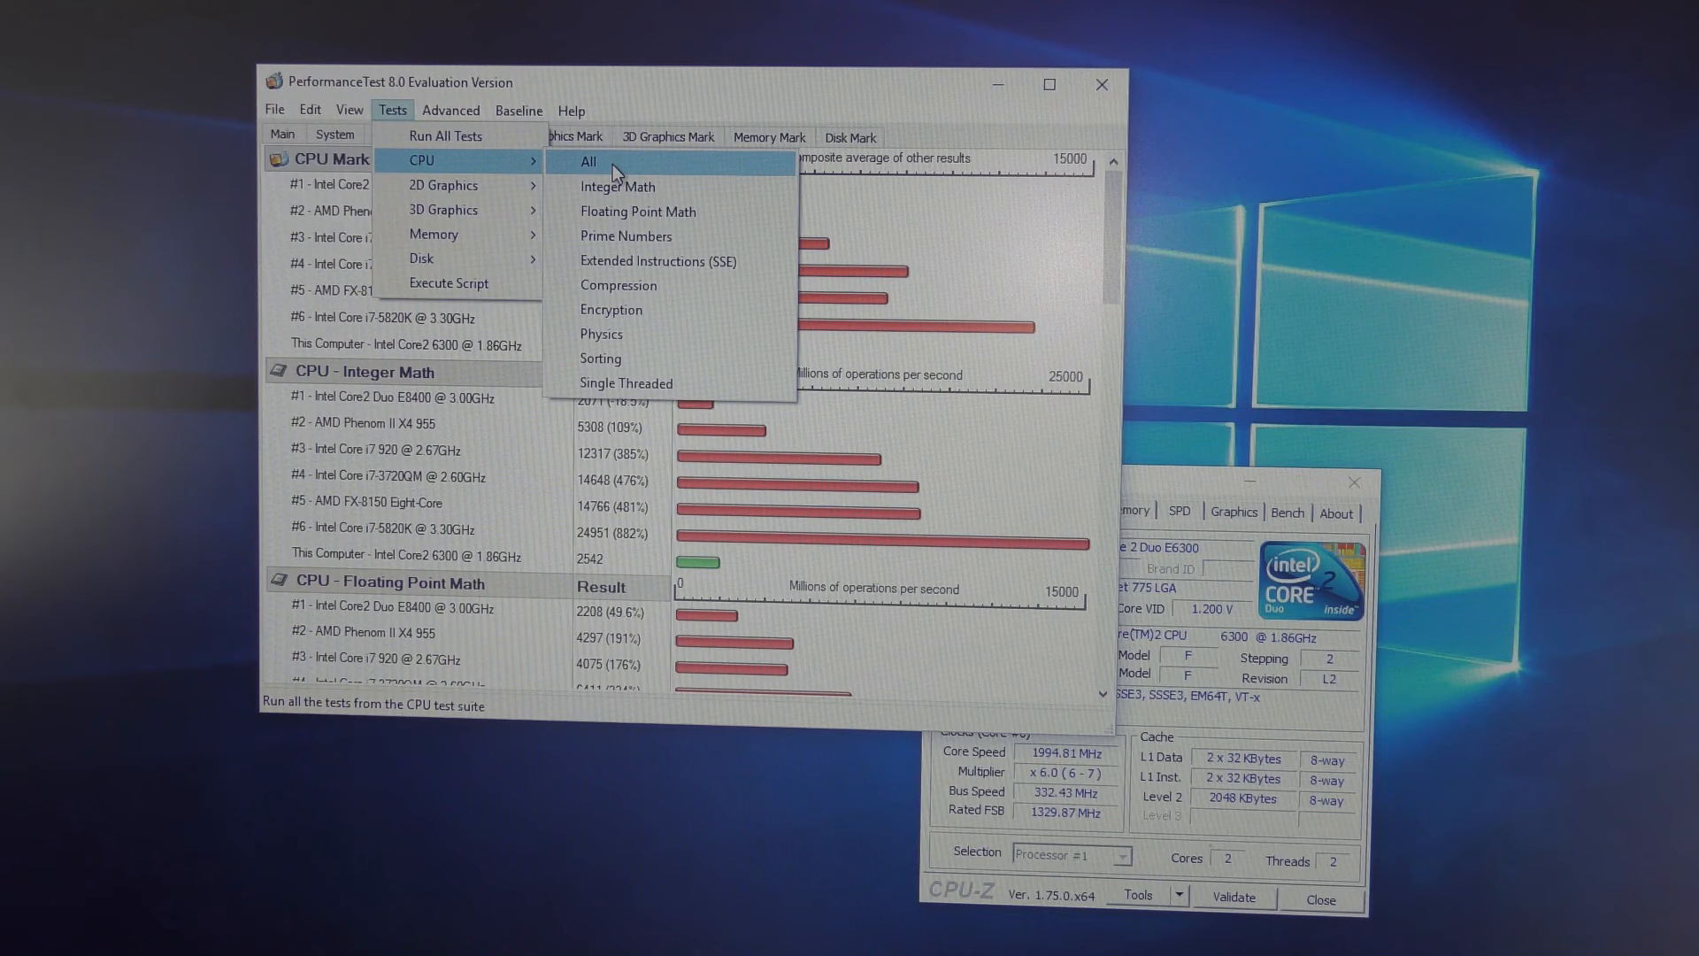
pyautogui.click(587, 161)
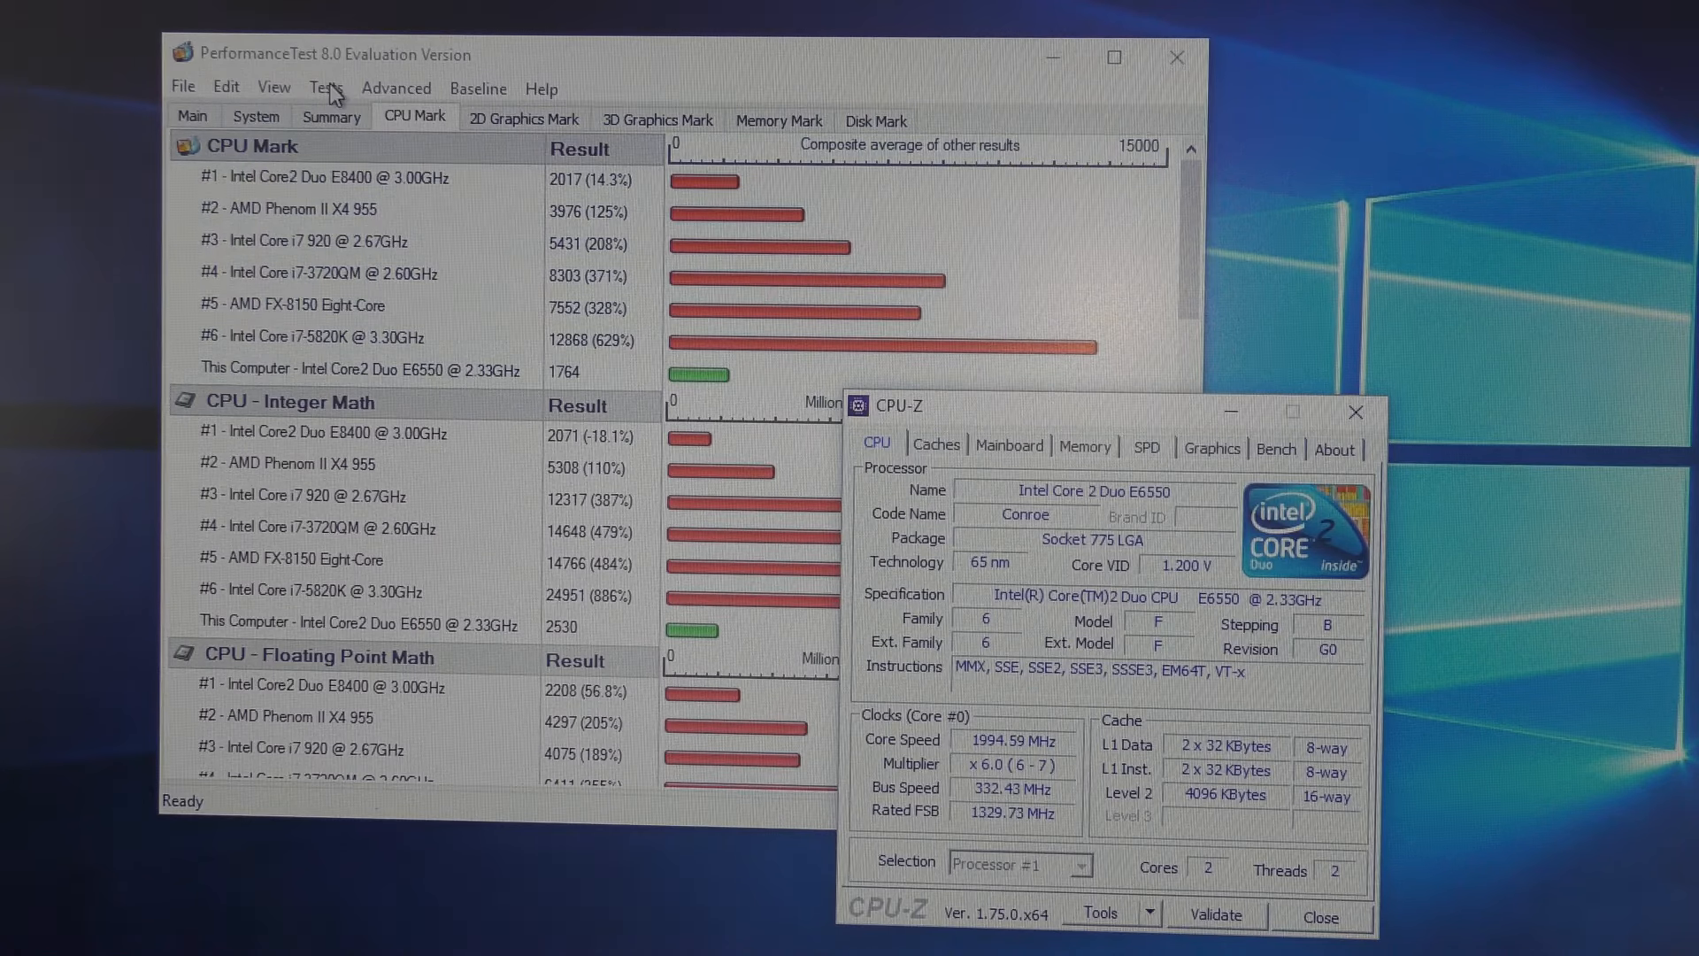
# Open the Tests menu to rerun the CPU tests beside CPU-Z
pyautogui.click(327, 88)
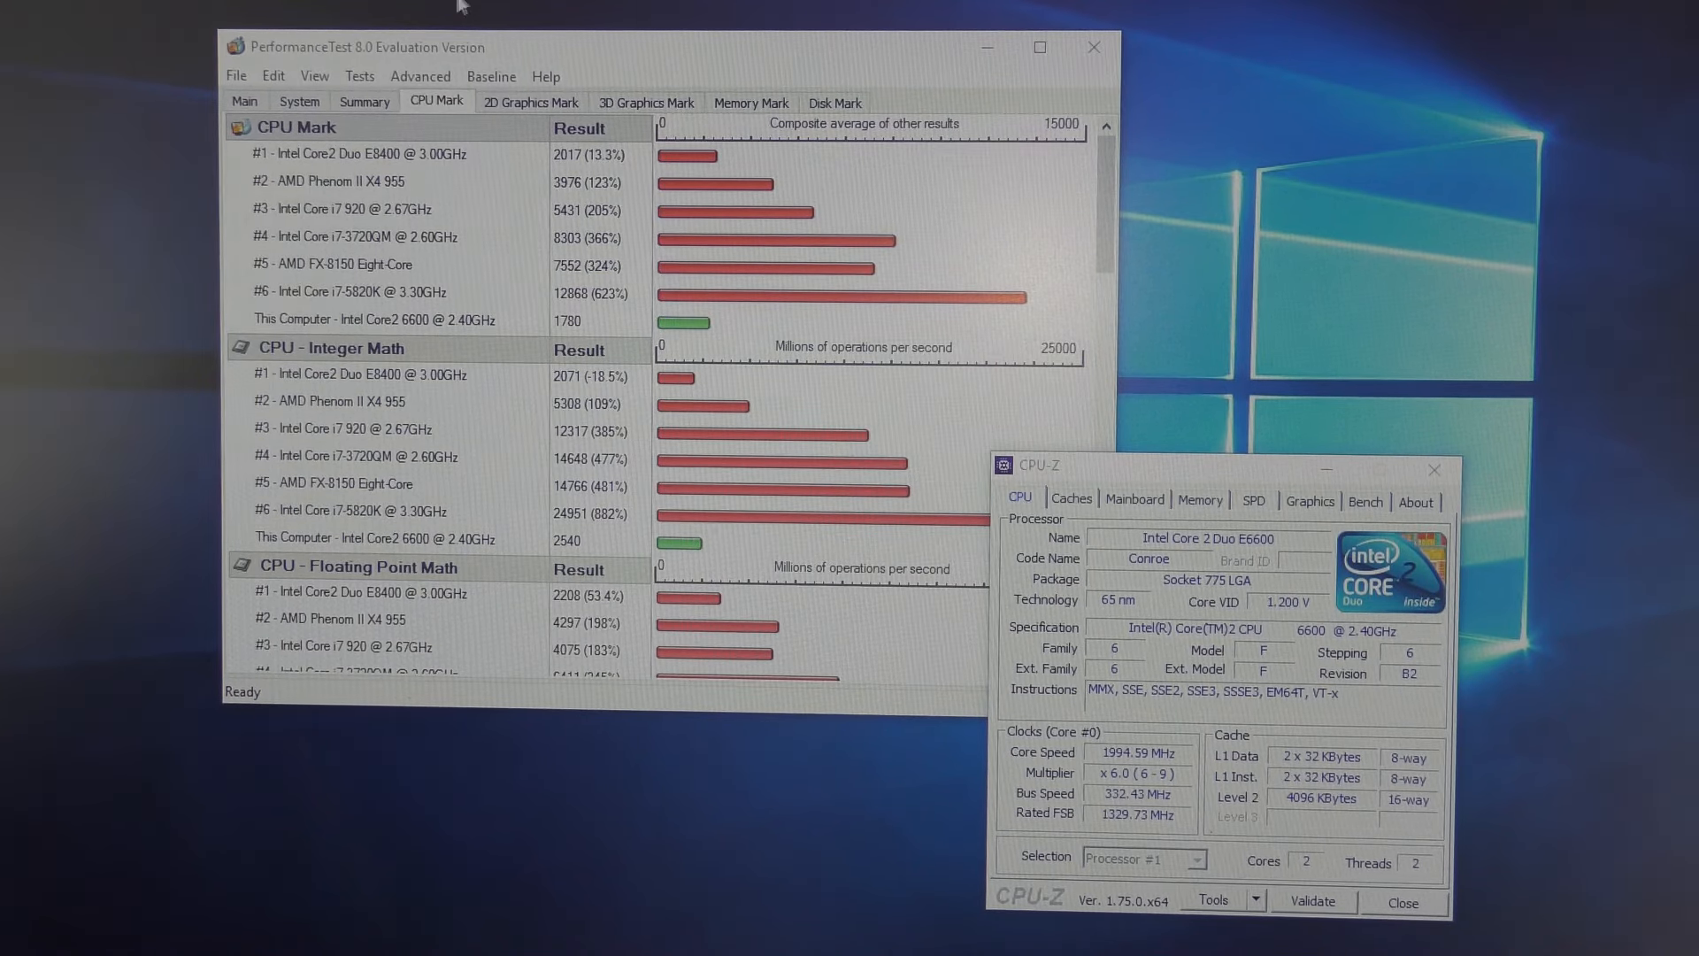
# Open Tests > CPU to rerun the CPU benchmarks on the Core 2 Duo E6600
pyautogui.click(360, 76)
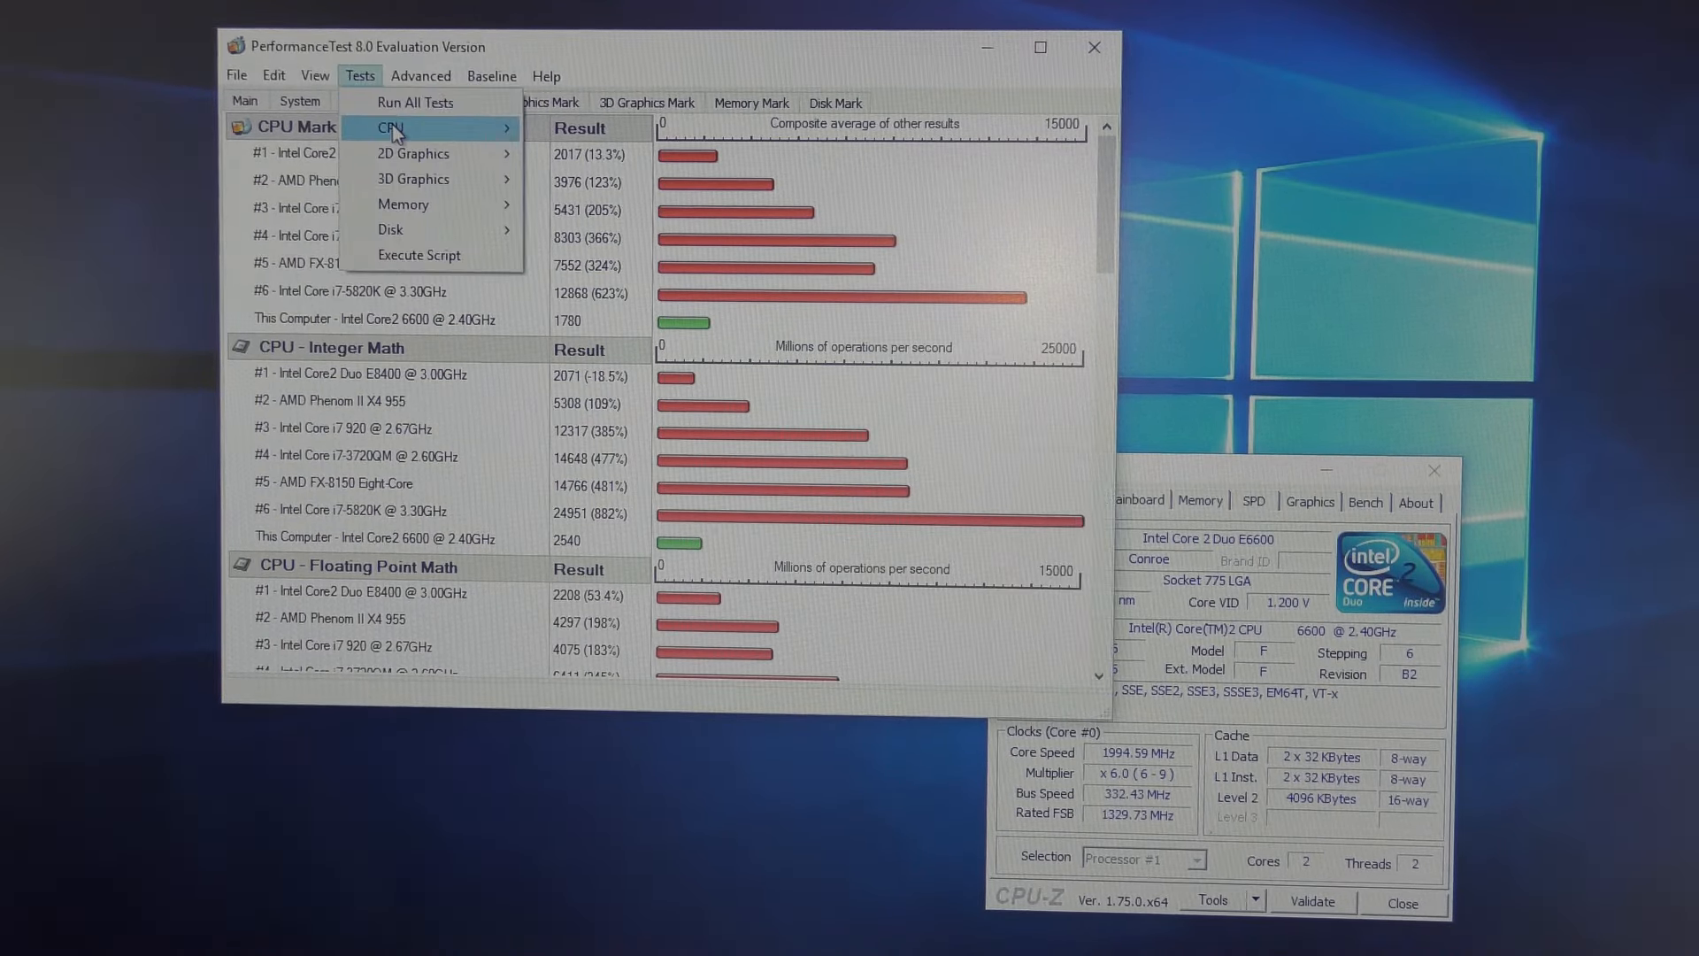
pyautogui.click(392, 127)
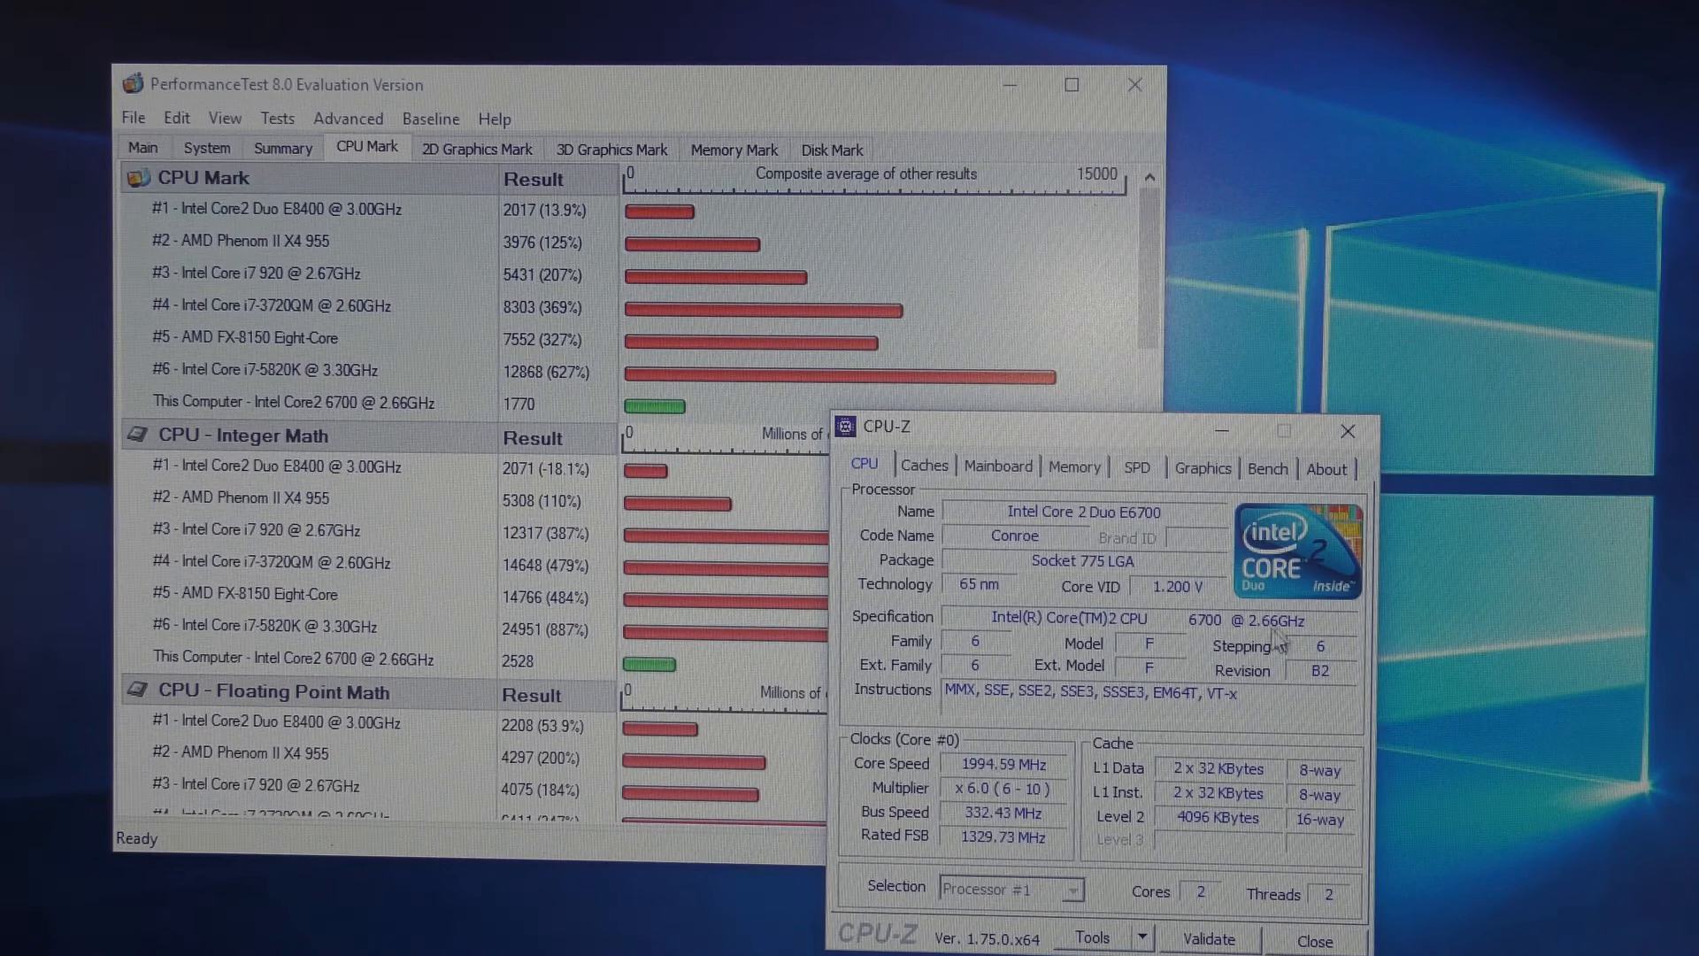
# View the E6700's CPU Mark 1770 and Integer Math 2528 results next to CPU-Z
pyautogui.click(277, 118)
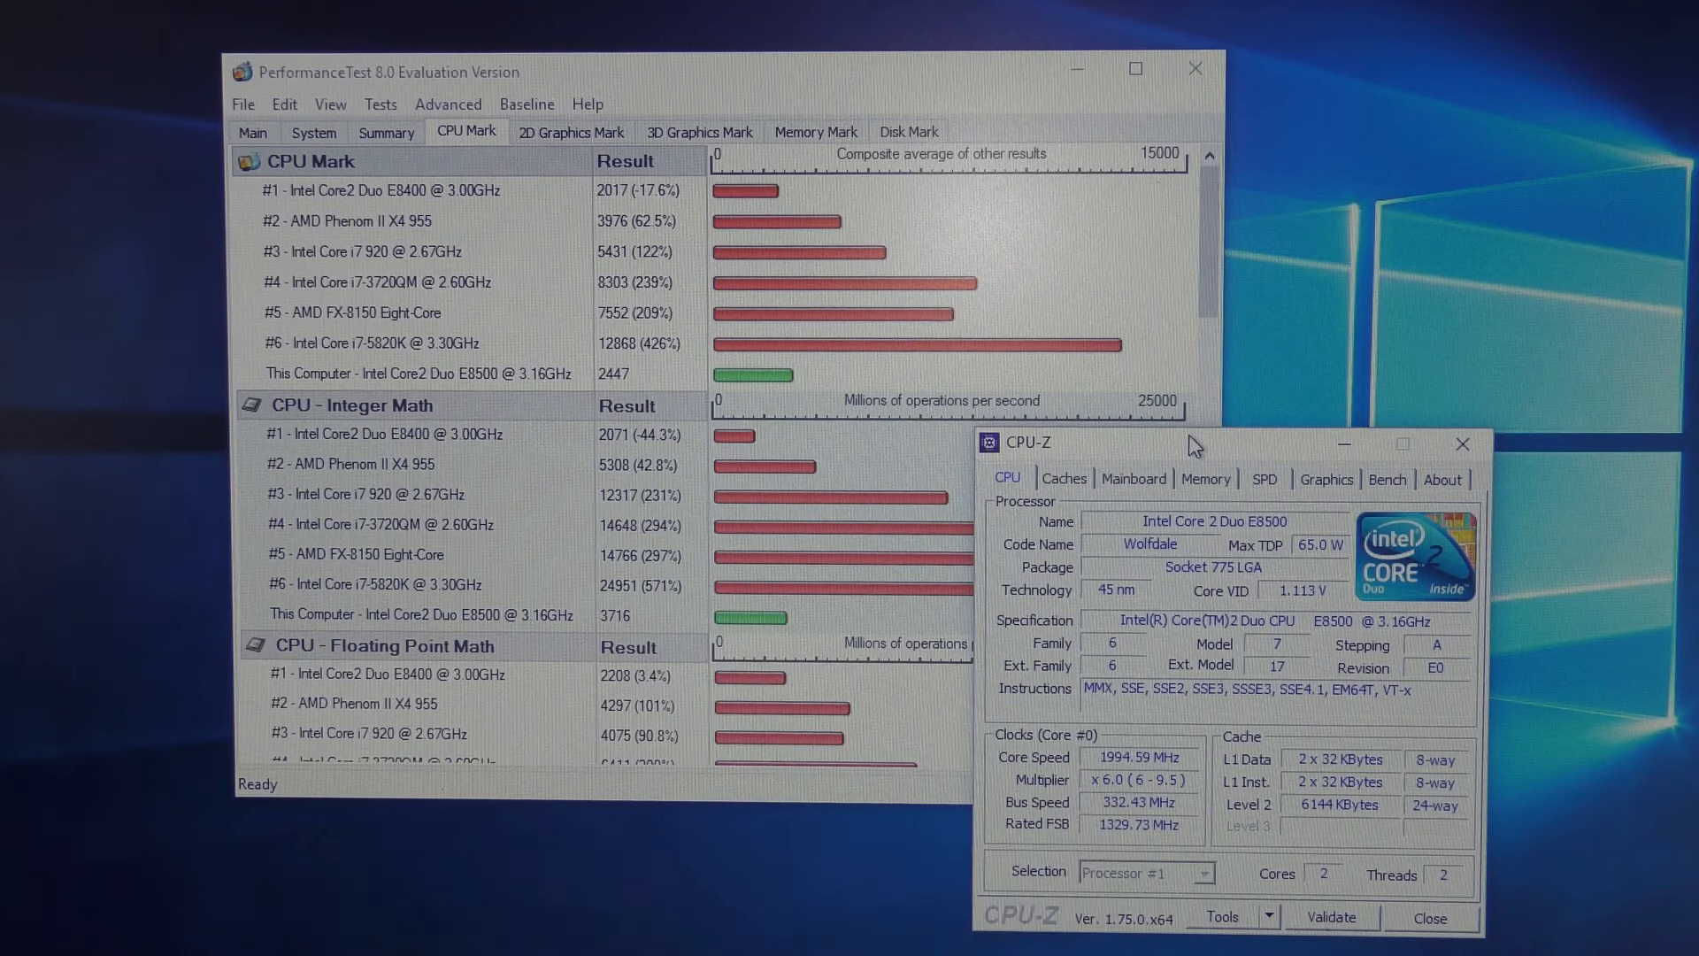
pyautogui.moveTo(591, 410)
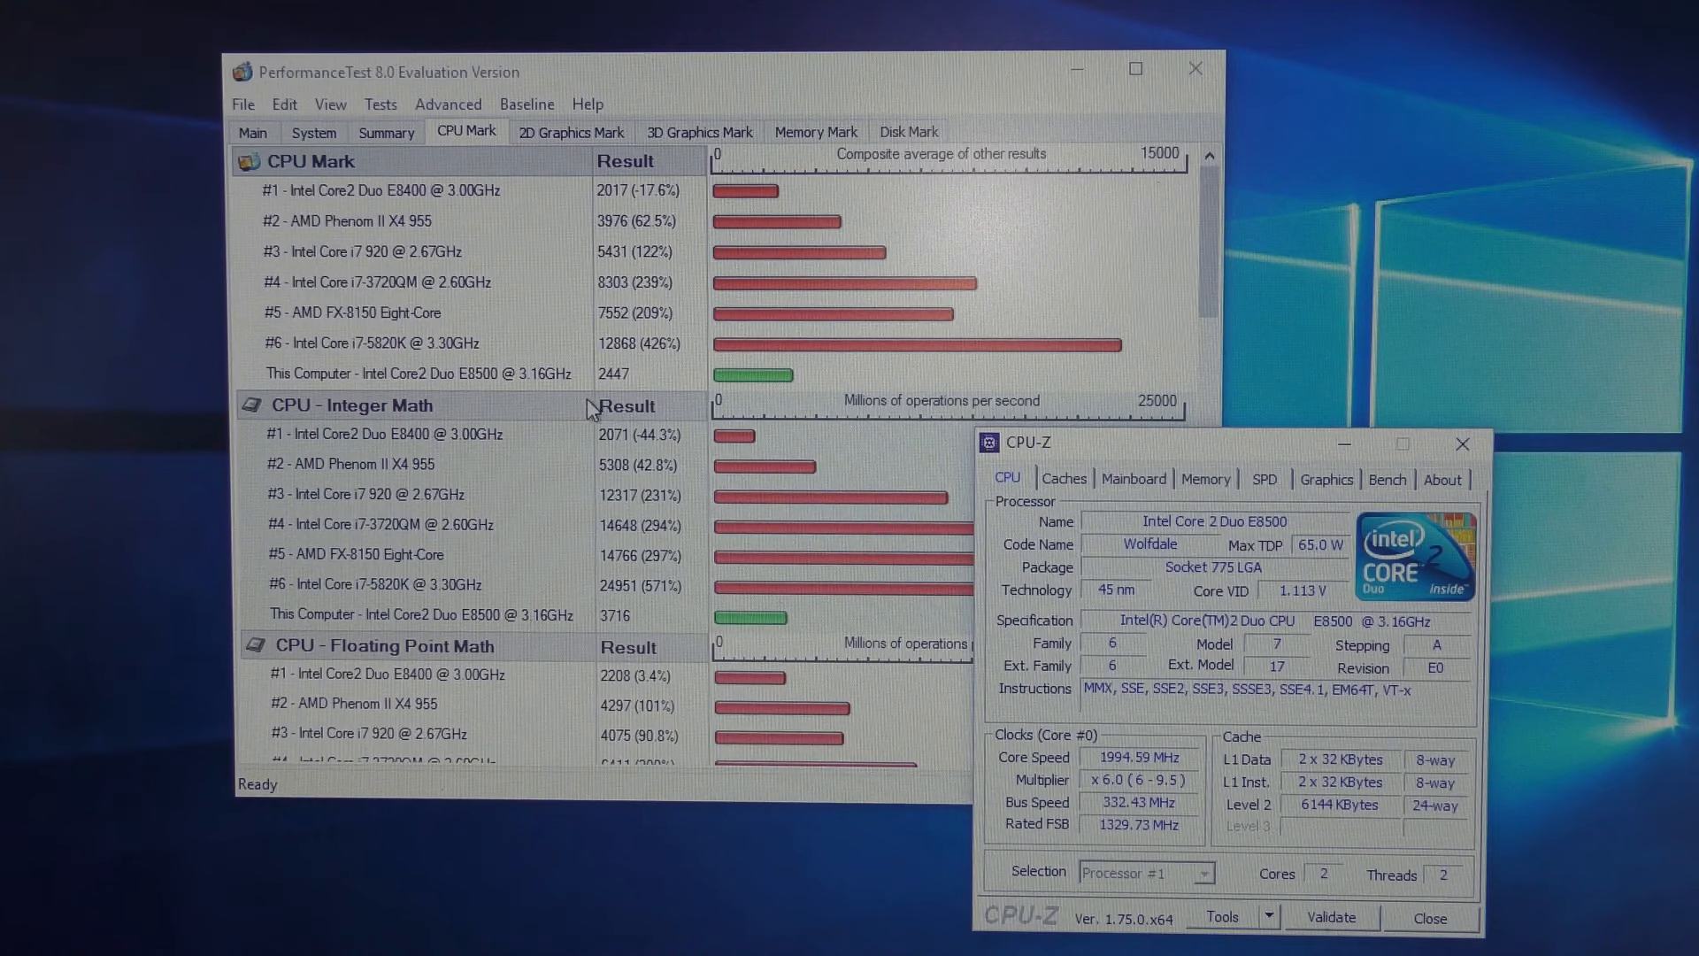
pyautogui.moveTo(641, 390)
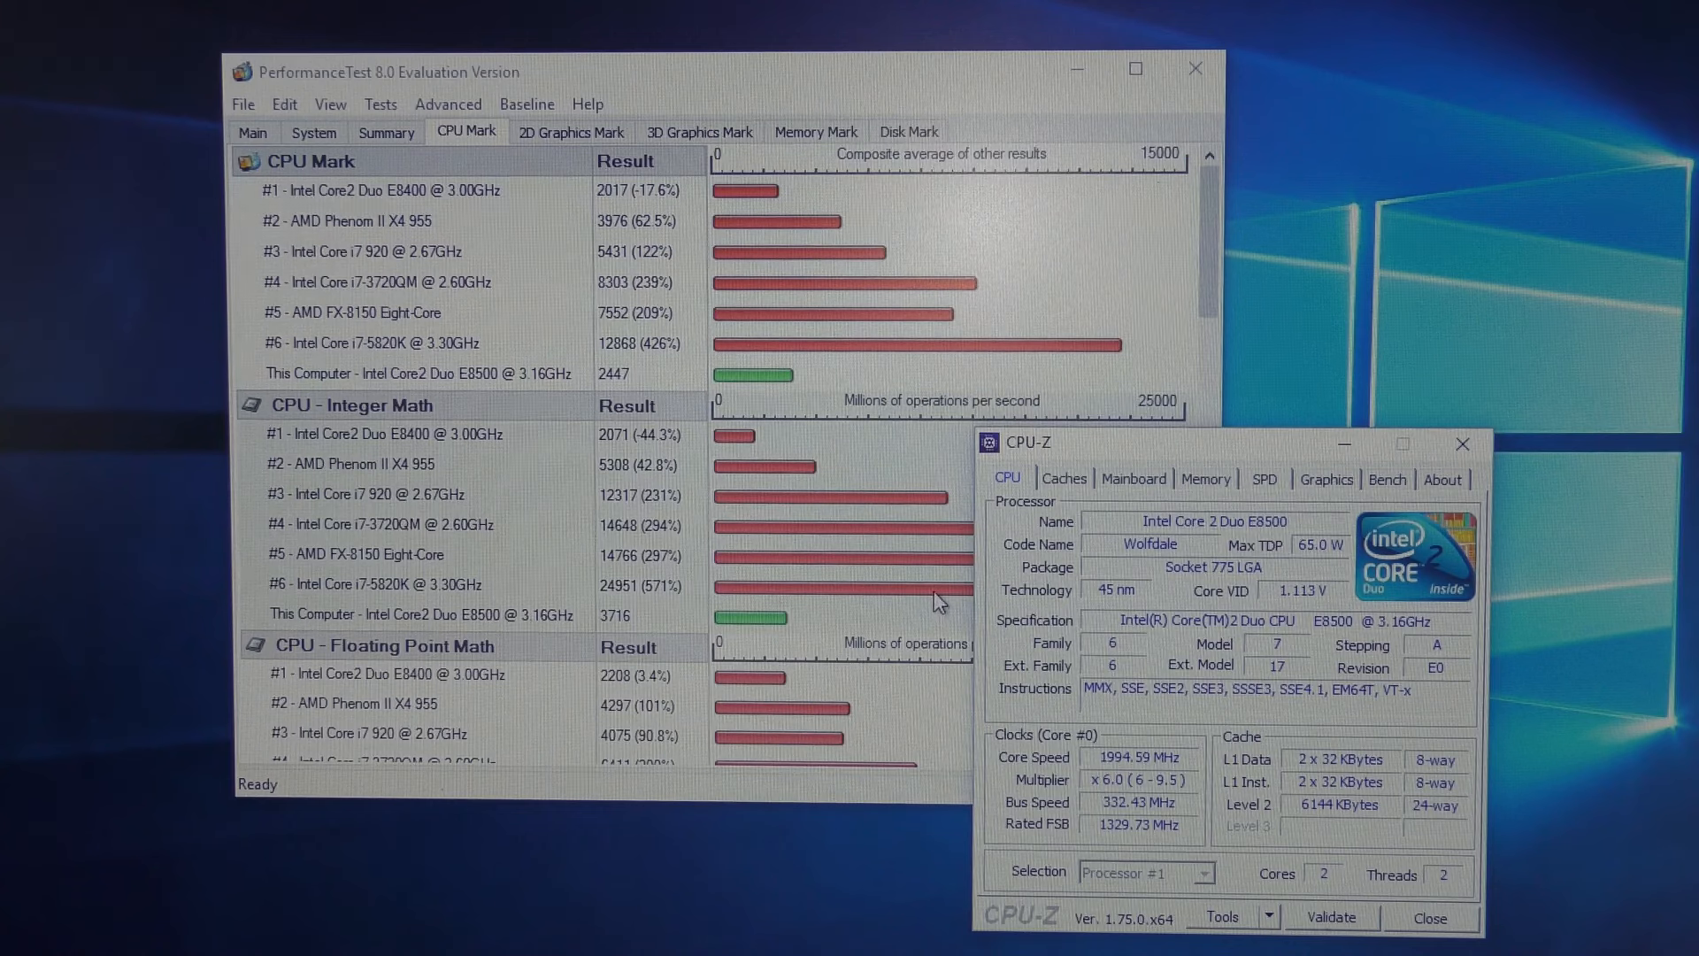
# Start the CPU test suite on the E8500 and bring CPU-Z to the front
pyautogui.click(381, 103)
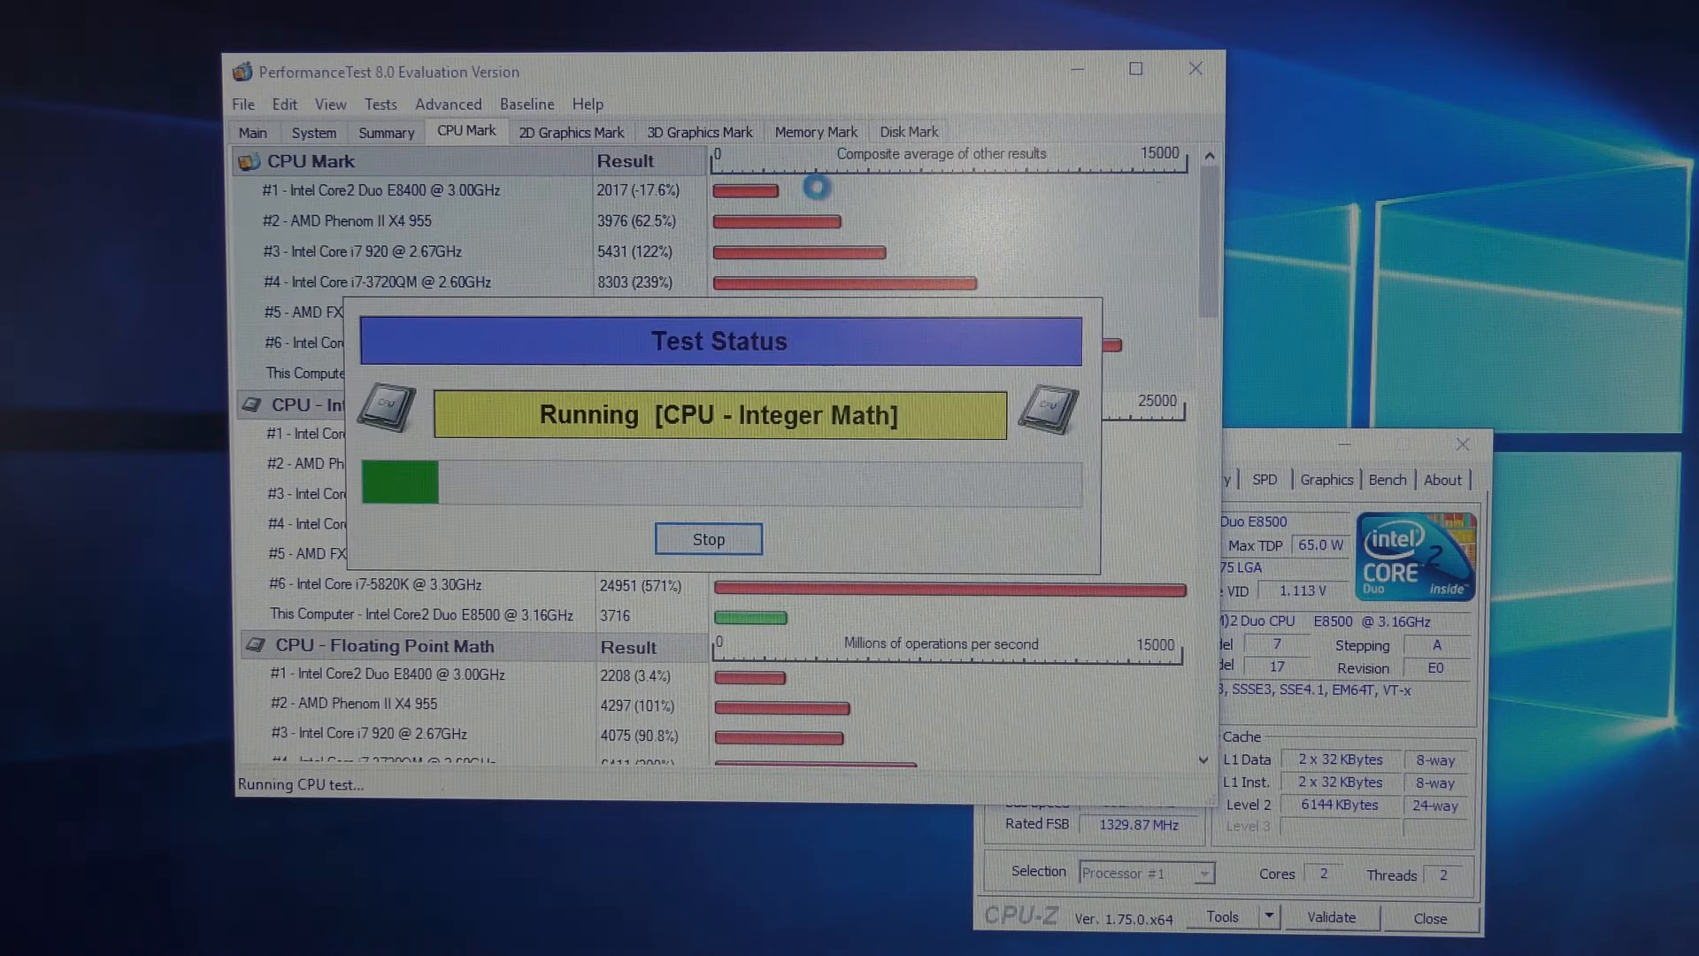
pyautogui.click(1284, 455)
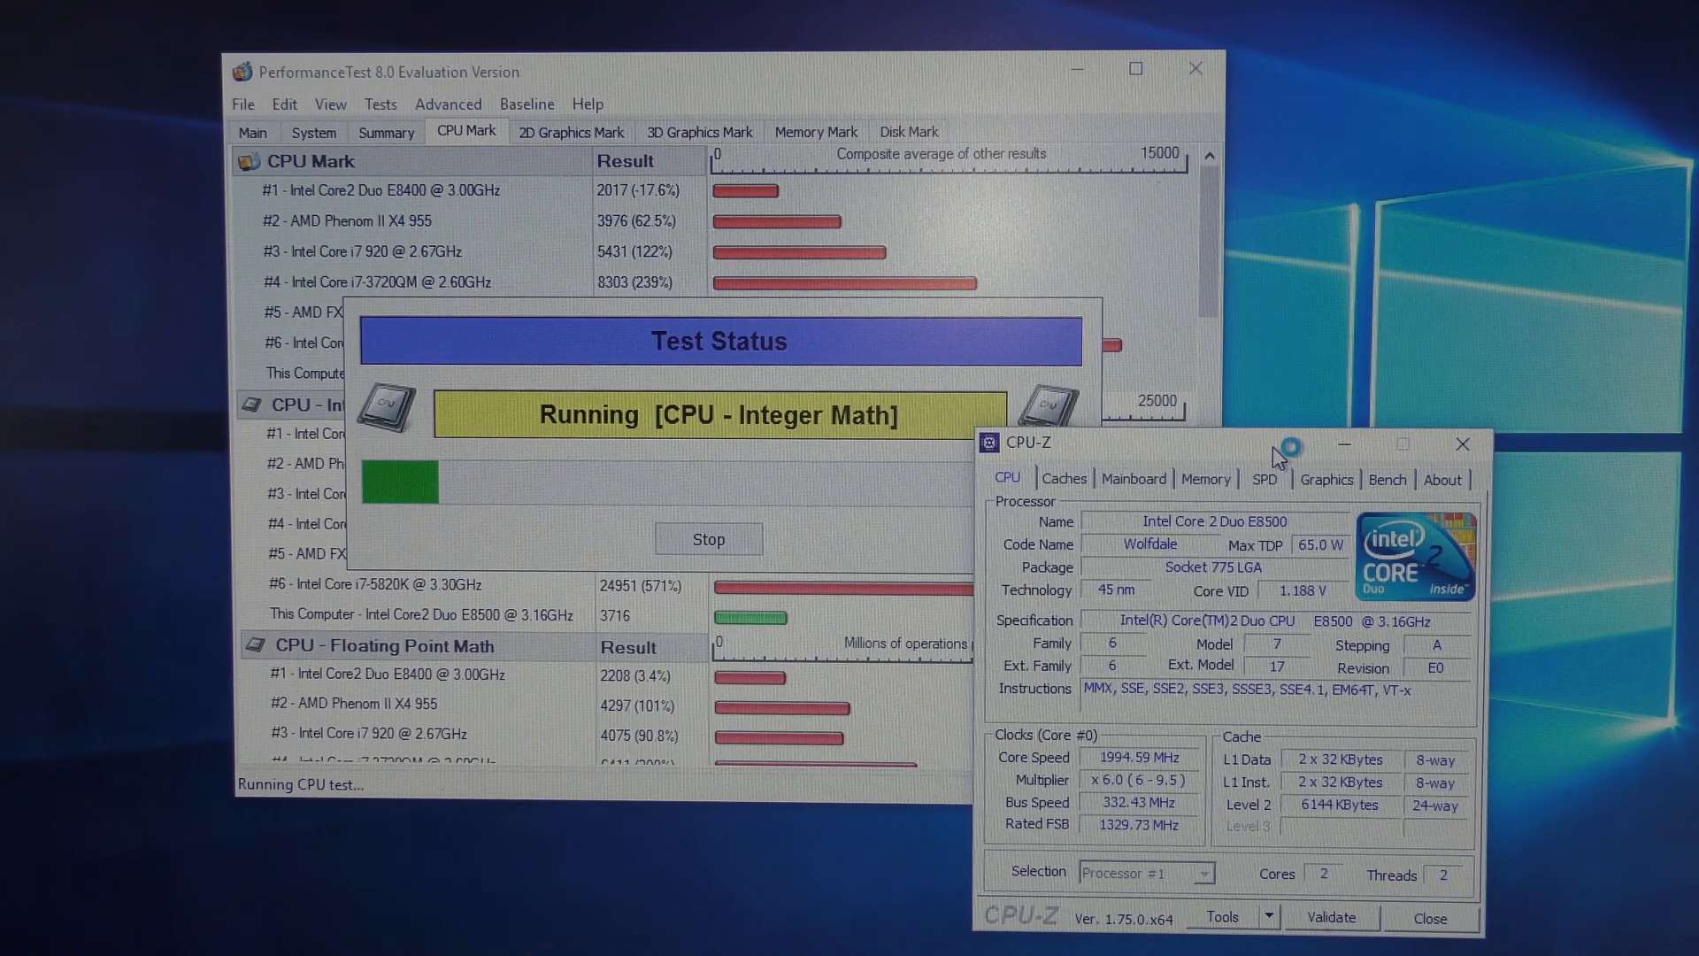